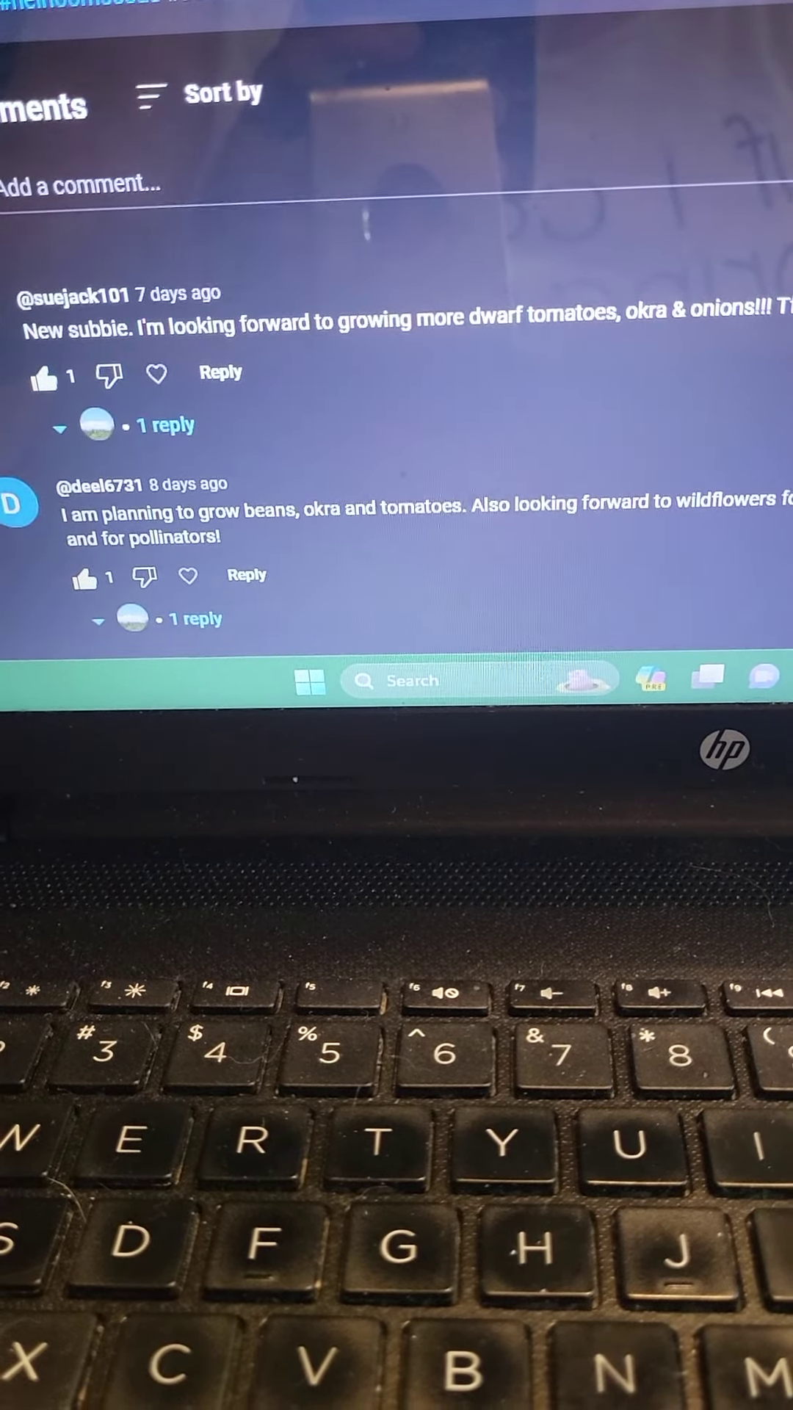
scroll(down, 3)
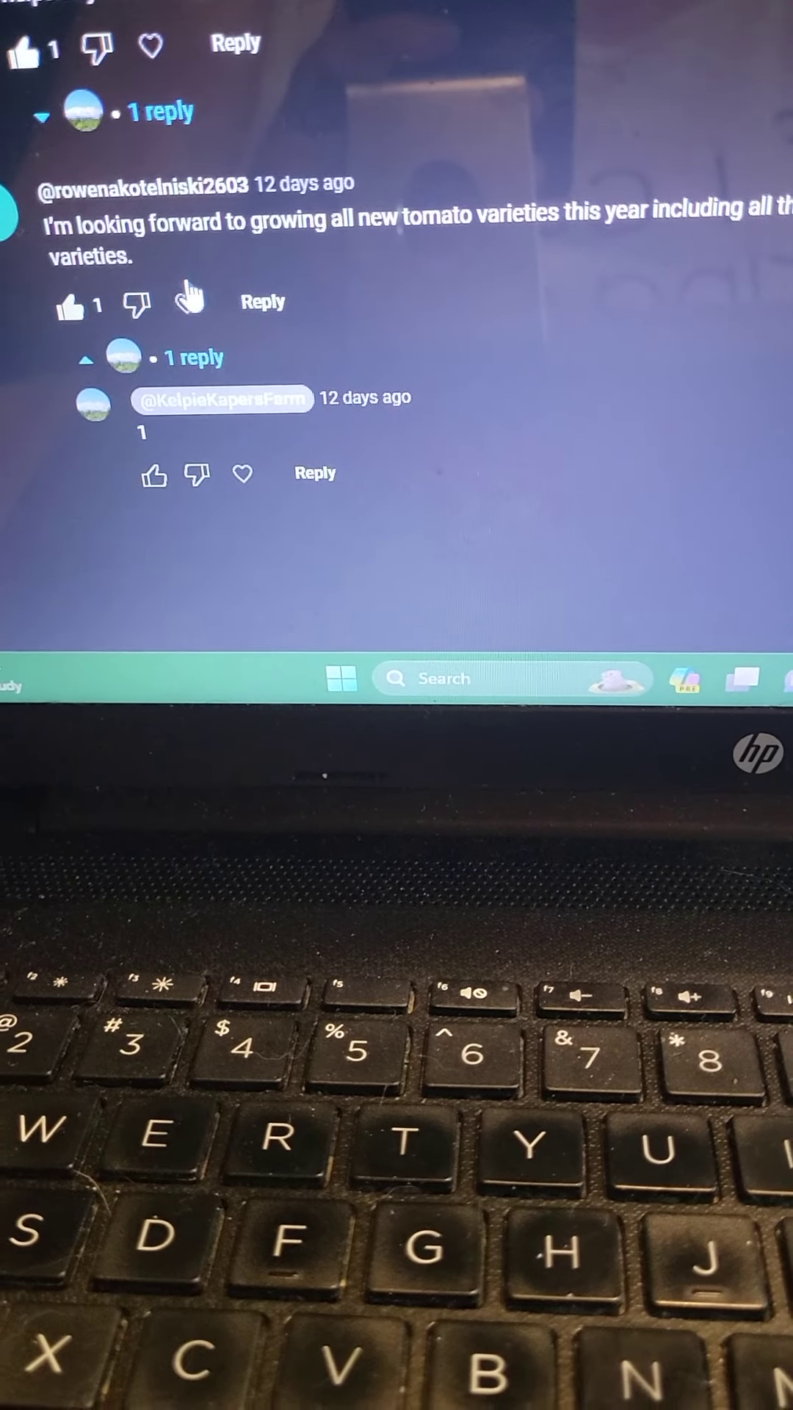
mouse_move(242, 473)
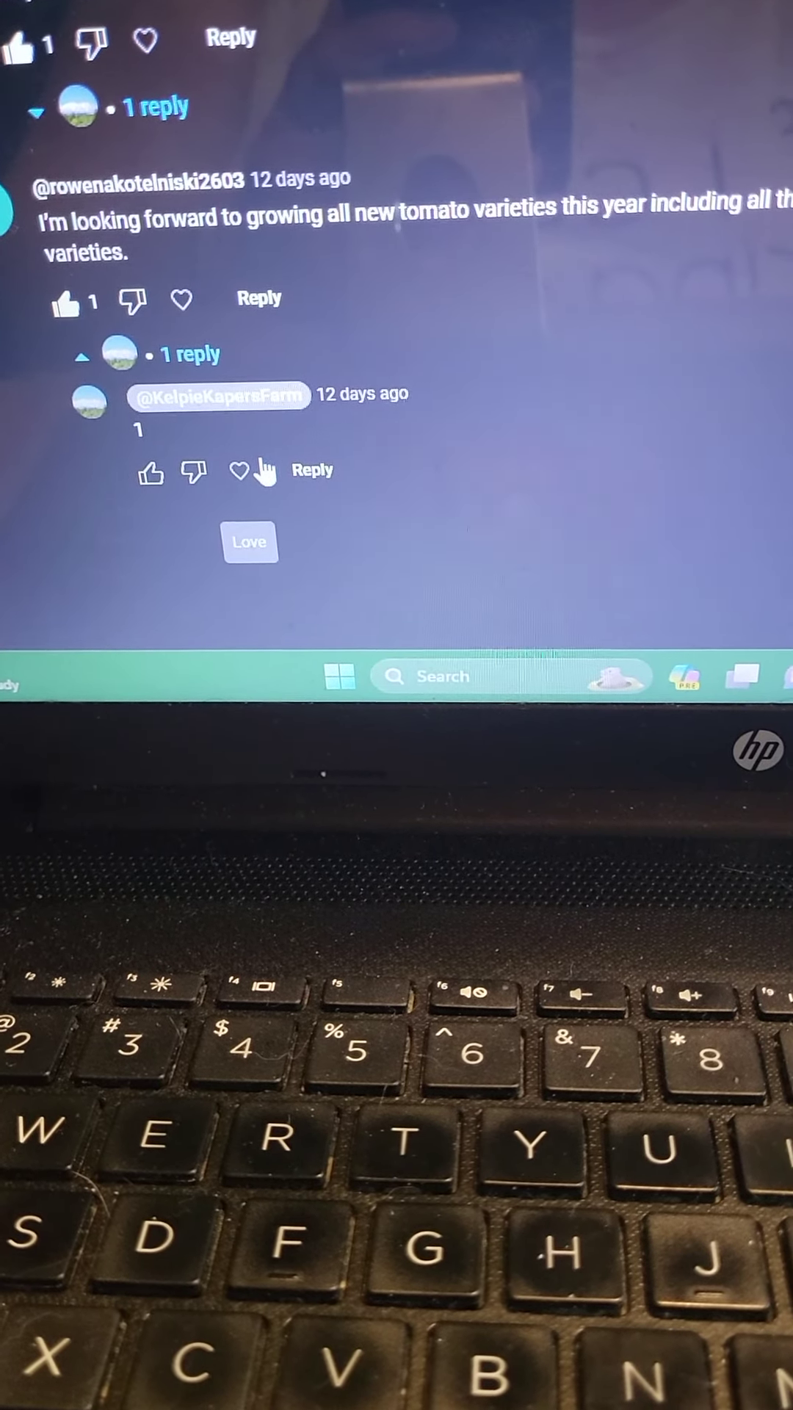